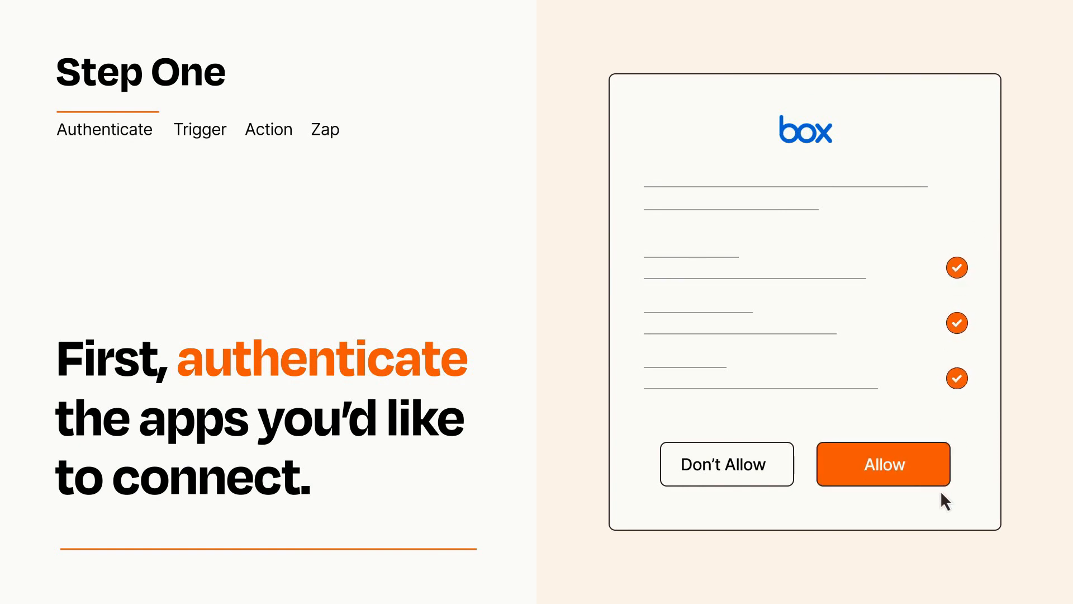
# Step: Allow Zapier access to the Box account on the authorization prompt
pyautogui.click(884, 463)
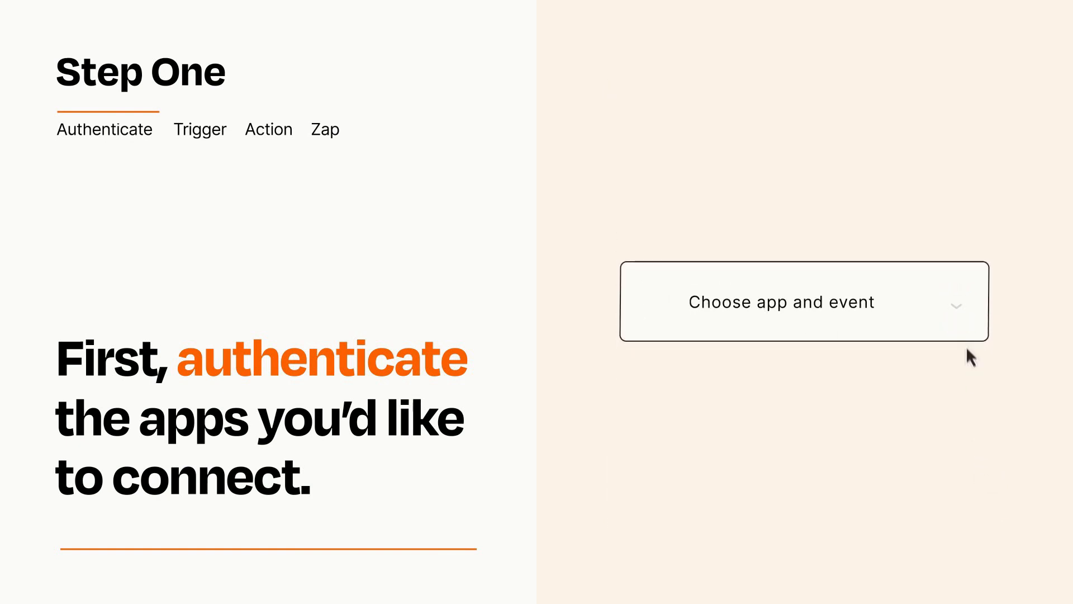
# Step: Choose Google Drive 'New File in Folder' as the trigger event
pyautogui.click(804, 300)
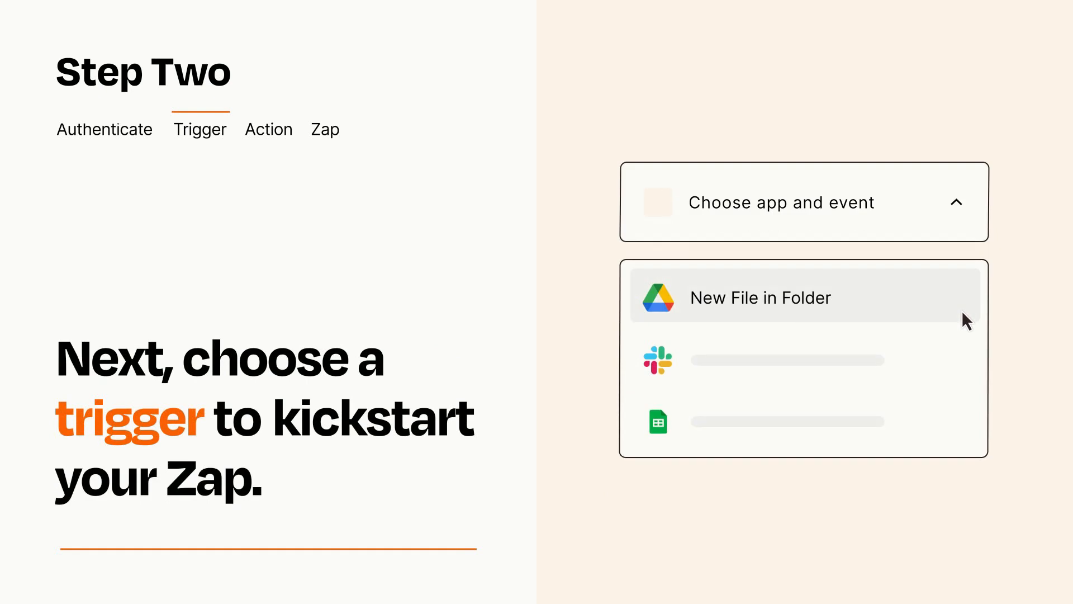
pyautogui.moveTo(965, 357)
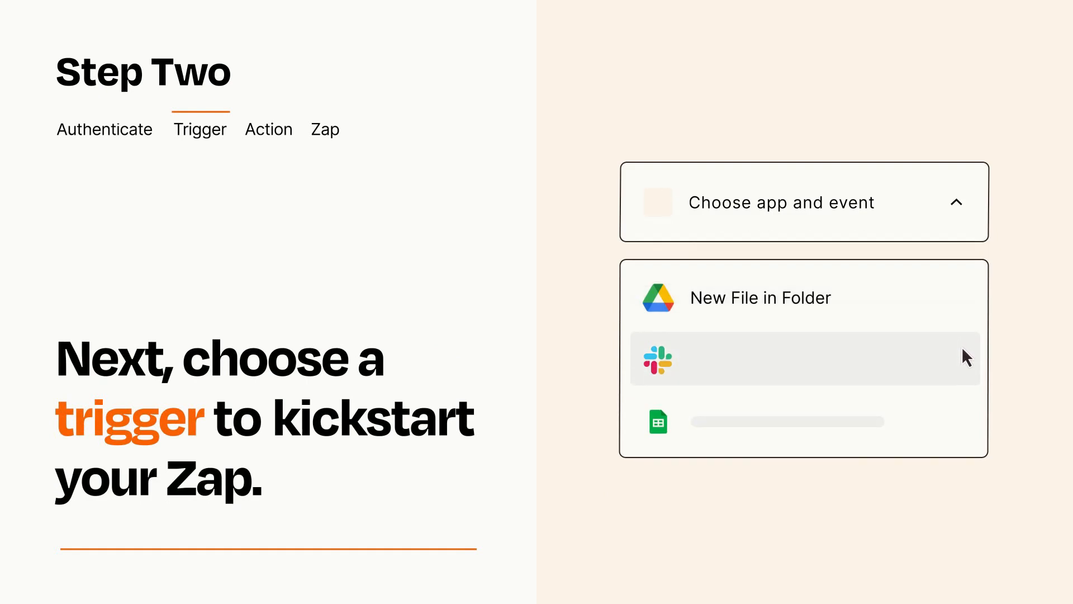
pyautogui.moveTo(967, 427)
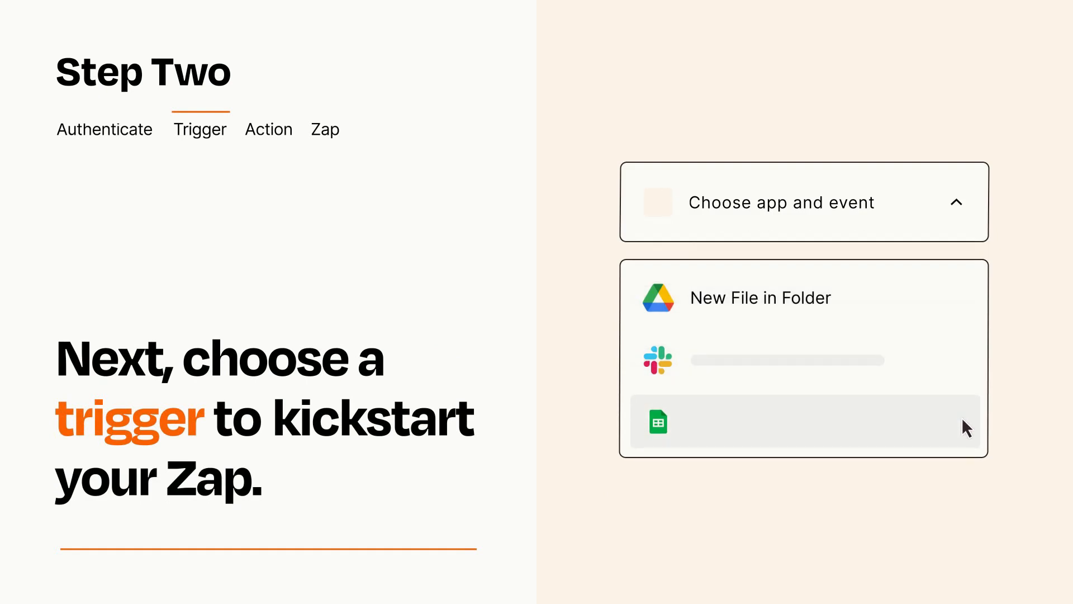
pyautogui.moveTo(965, 304)
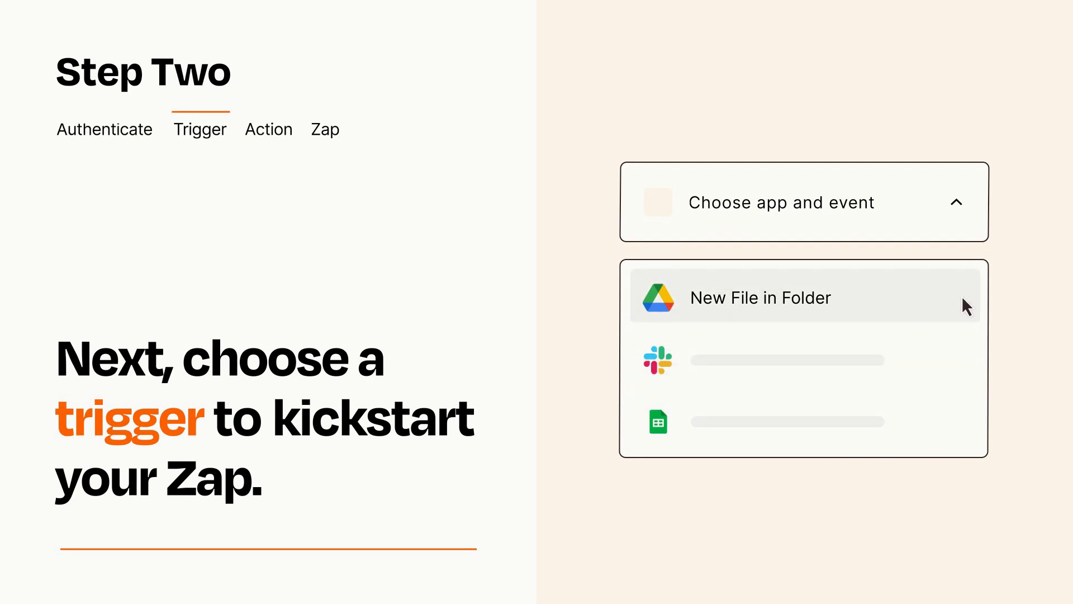
pyautogui.moveTo(966, 309)
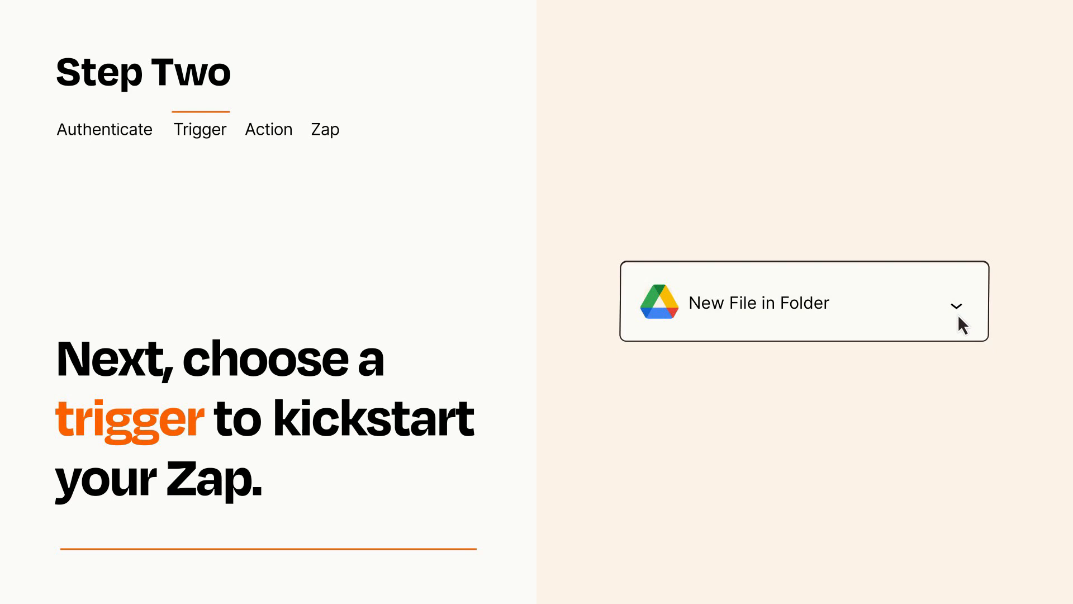
pyautogui.moveTo(972, 322)
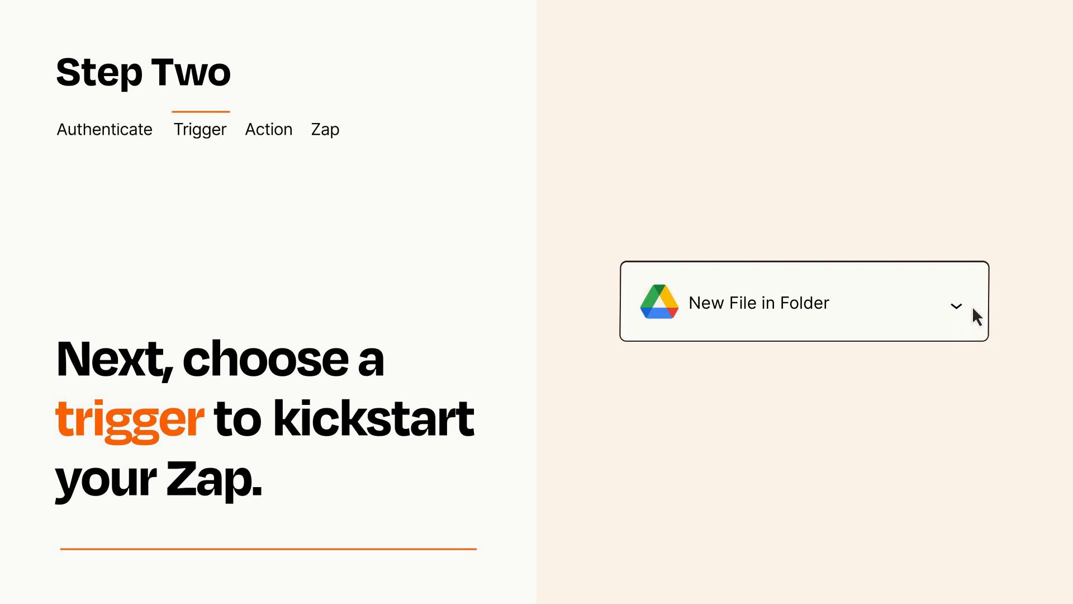
pyautogui.moveTo(973, 309)
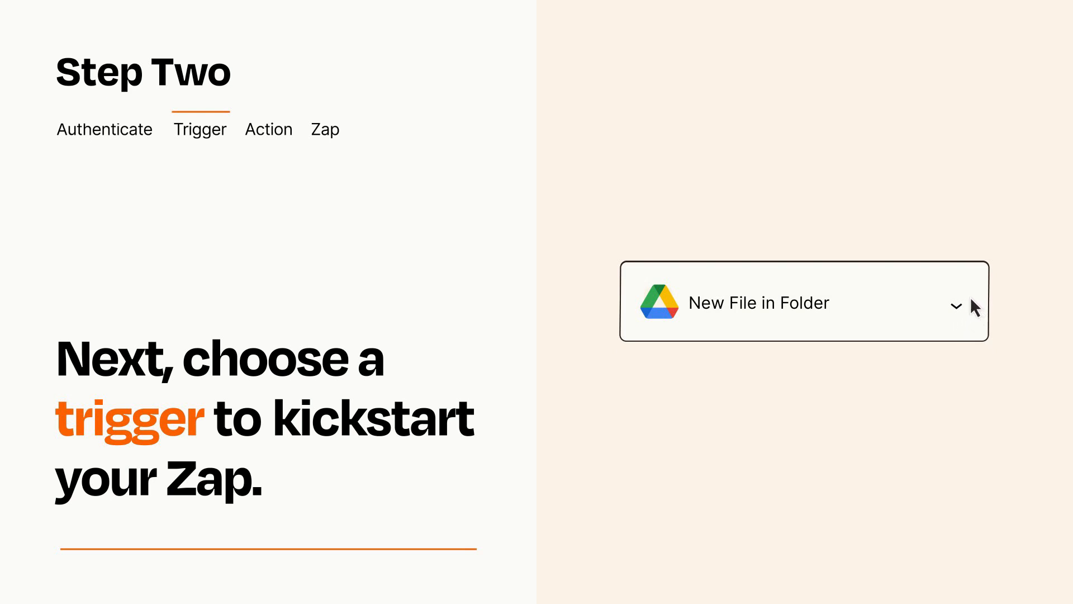
# Step: Add Box 'Upload File' as the action step after the Drive trigger
pyautogui.click(268, 129)
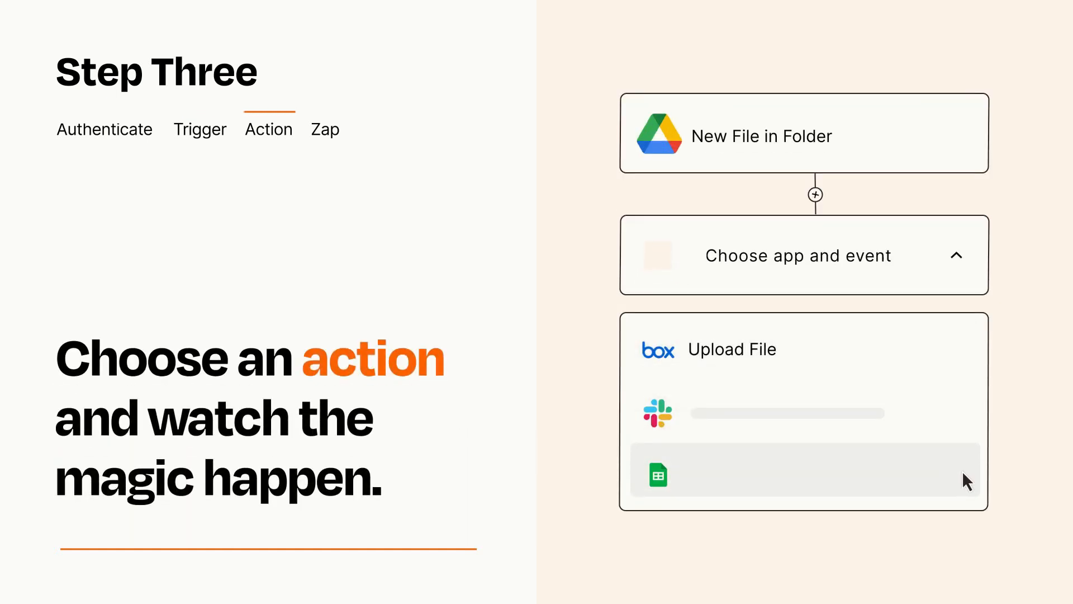
pyautogui.moveTo(965, 362)
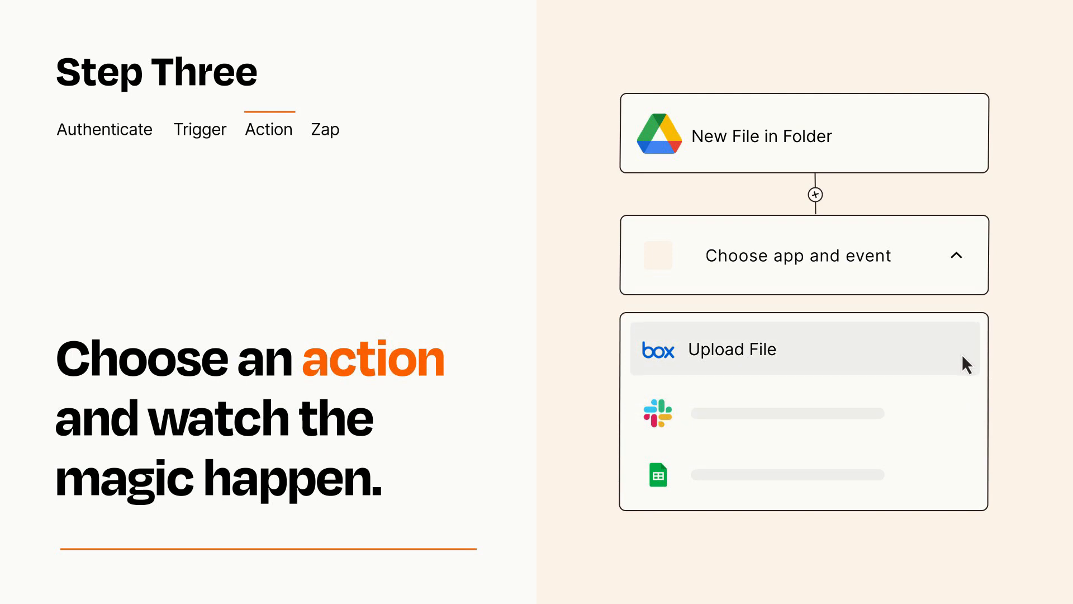
pyautogui.click(732, 349)
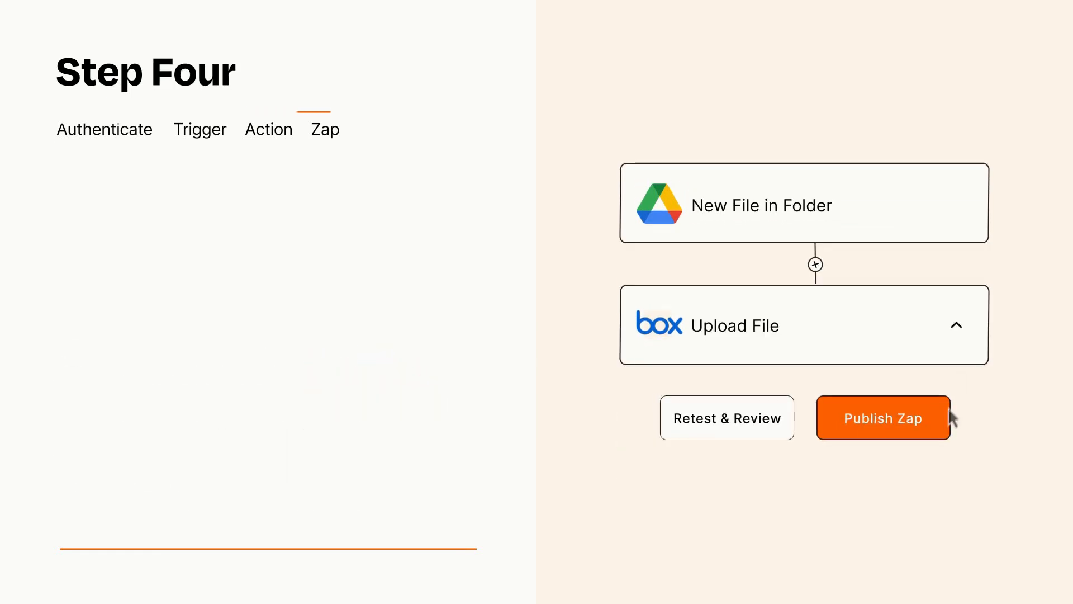
# Step: Publish the Drive-to-Box Zap and turn it on
pyautogui.click(882, 417)
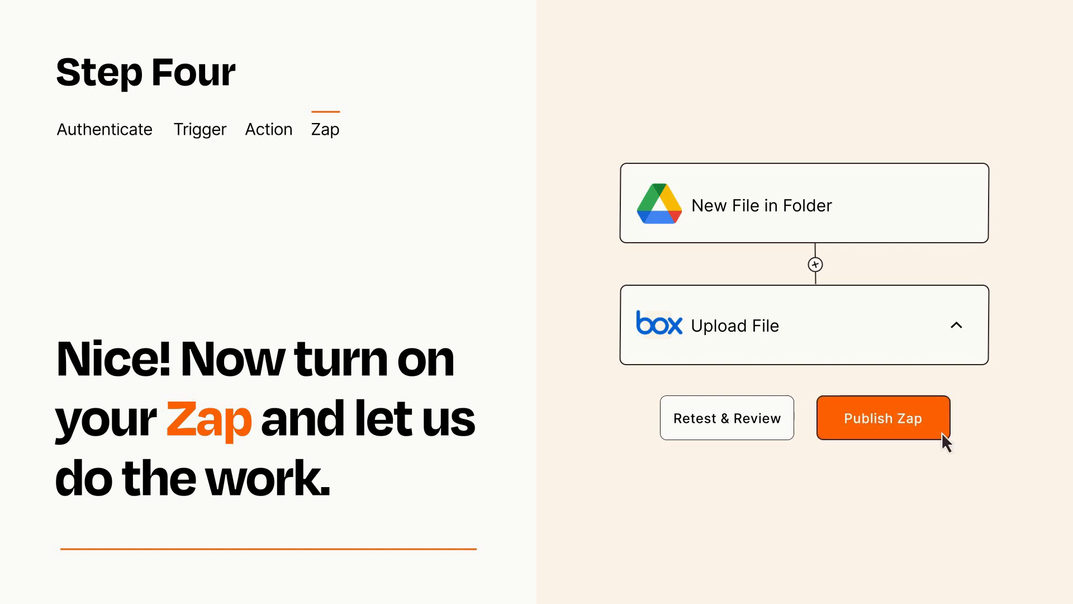
pyautogui.click(883, 417)
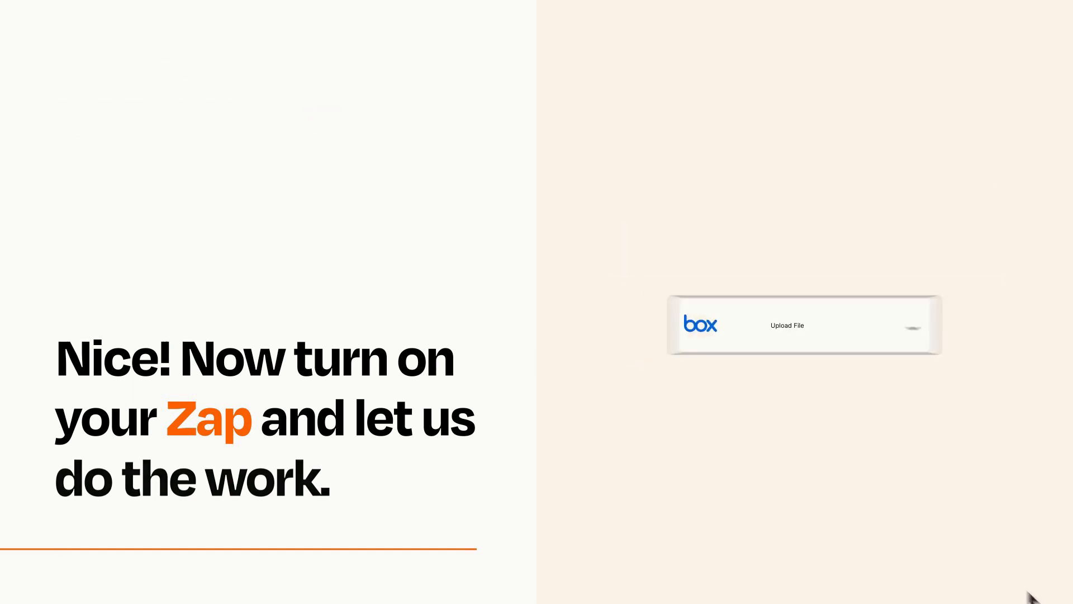